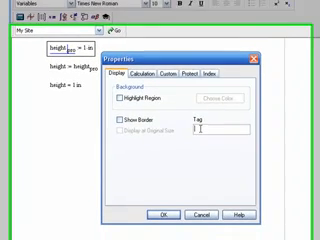
# Enter a tag for the height definition region in its Properties Display tab.
pyautogui.write('p4')
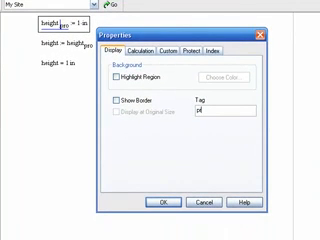
pyautogui.write('prox2nc')
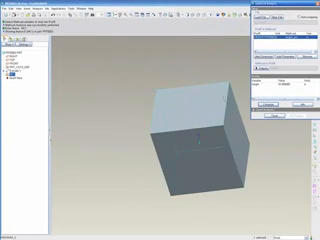
# Load the Mathcad worksheet in the analysis and compute the height result.
pyautogui.click(305, 8)
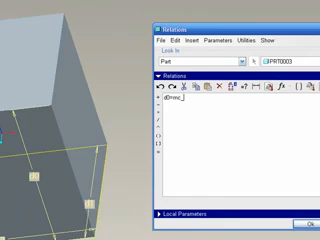
# Type the relation d0=mc_height:FID_MC1 in the Relations editor.
pyautogui.write('_height')
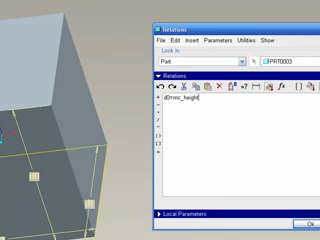
pyautogui.write('F')
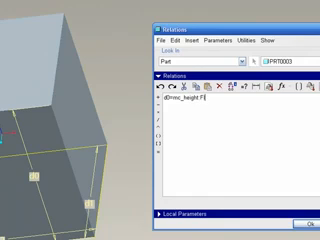
pyautogui.write('D_M')
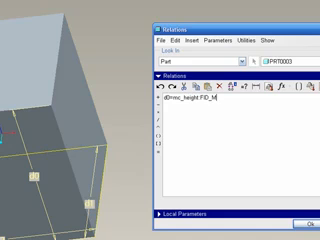